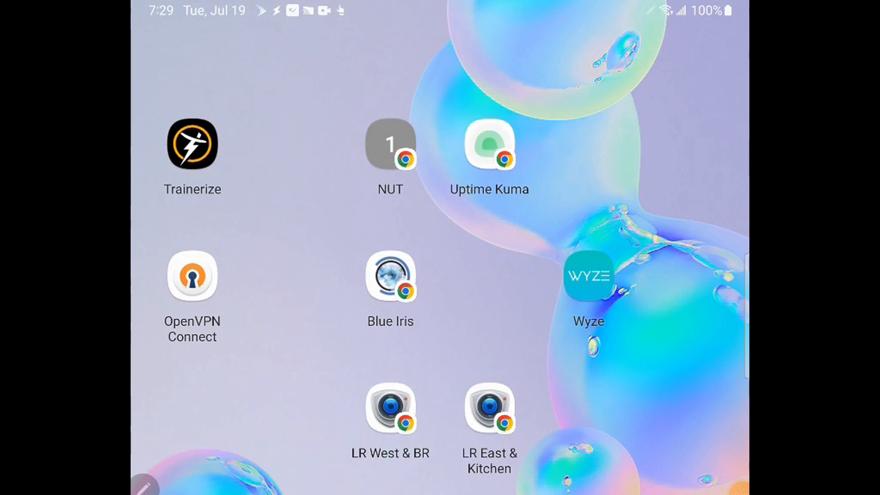
Step: Launch the Wyze app from the home screen to reach the WyzeCam302T2 live feed
click(590, 278)
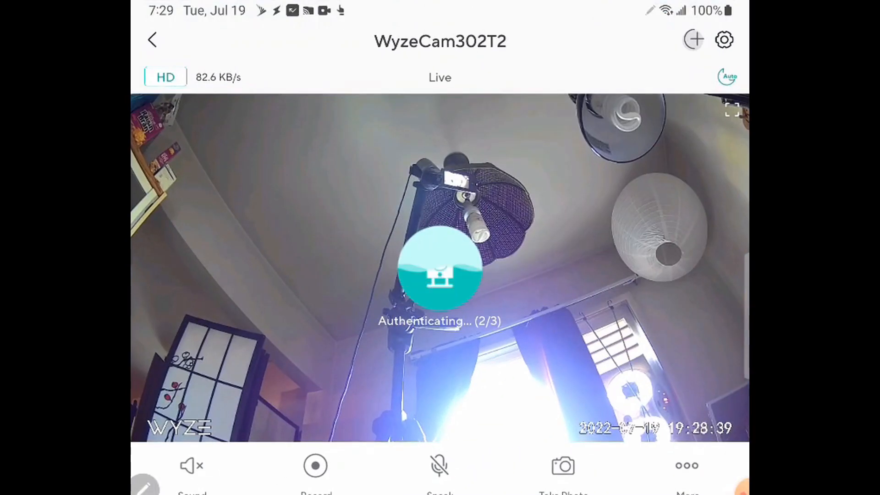